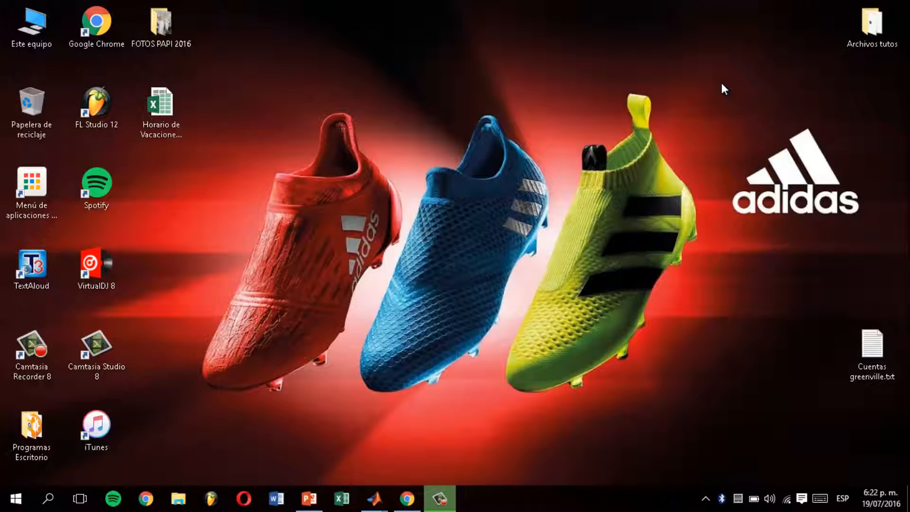
mouse_move(745, 142)
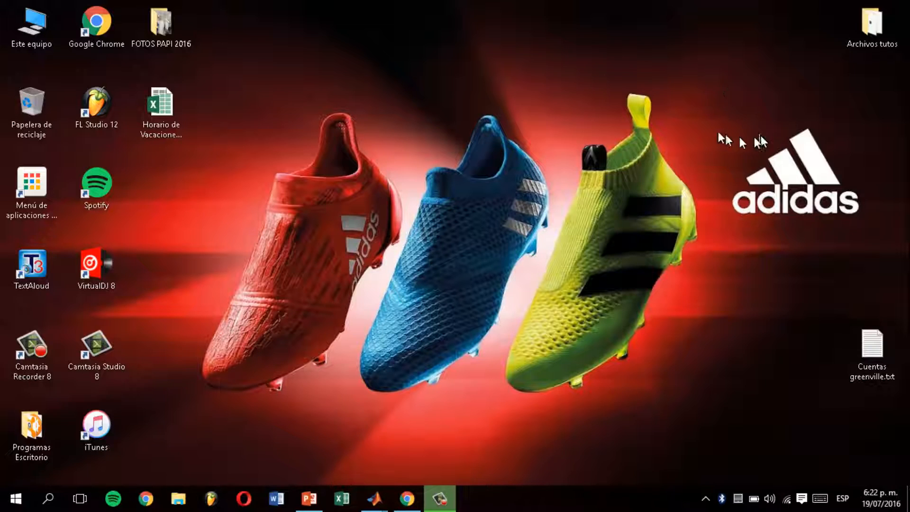
mouse_move(731, 94)
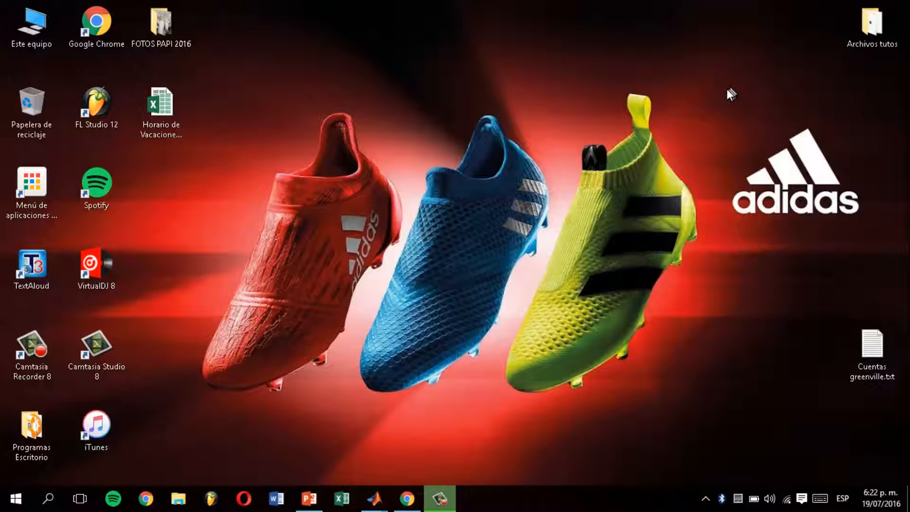
mouse_move(729, 95)
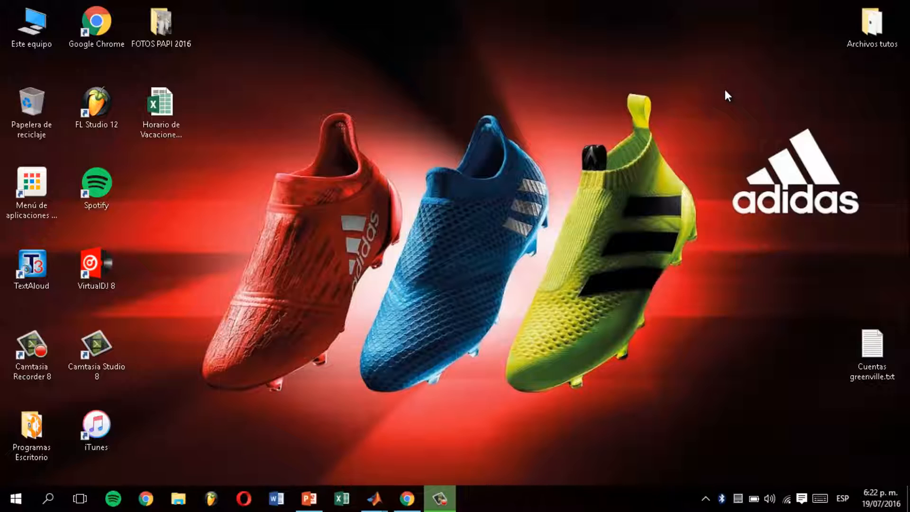
mouse_move(724, 97)
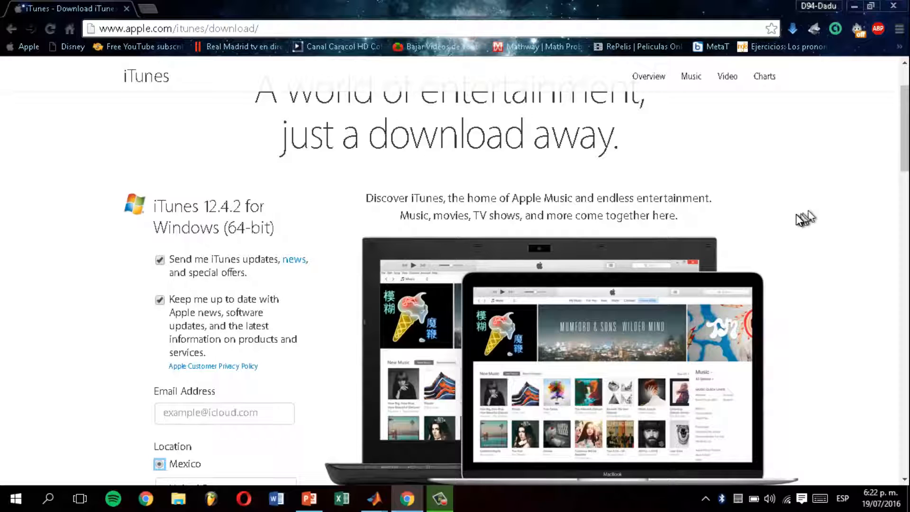
Choose Mexico as the location in the iTunes 12.4.2 for Windows (64-bit) download form.
scroll("down", 3)
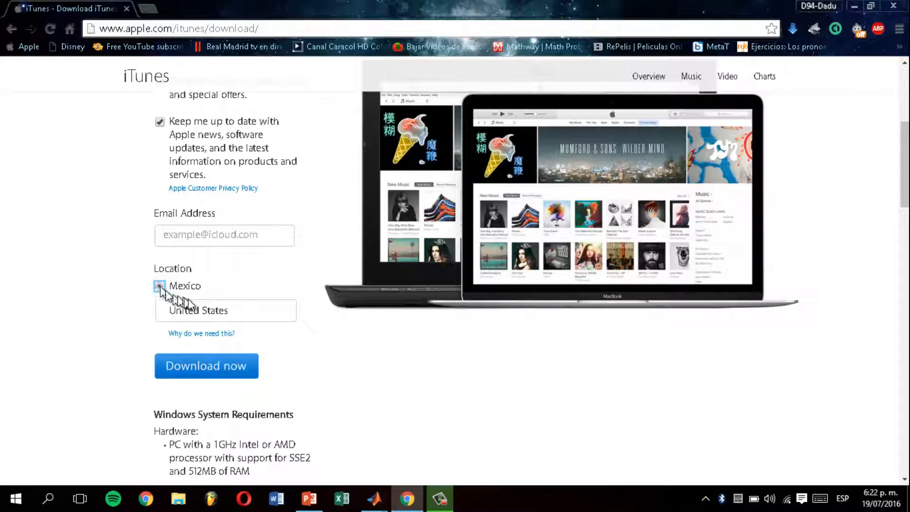
left_click(159, 285)
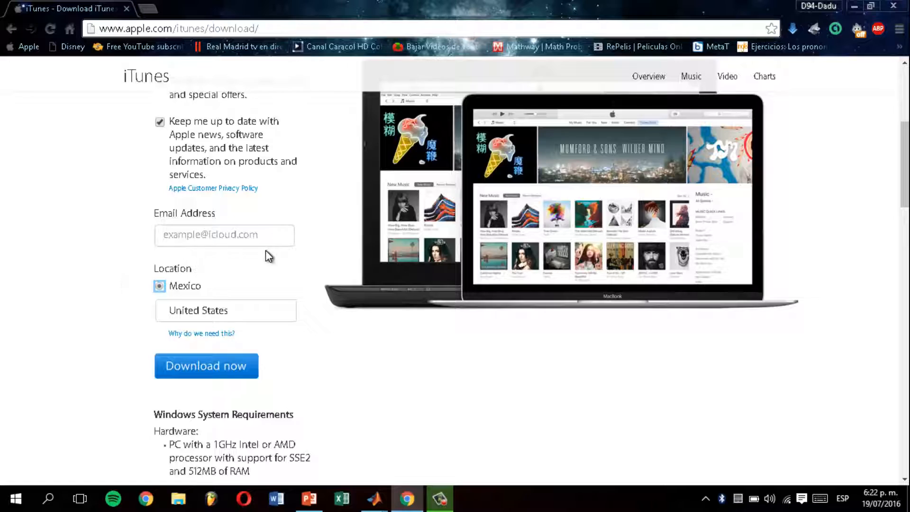
scroll("up", 3)
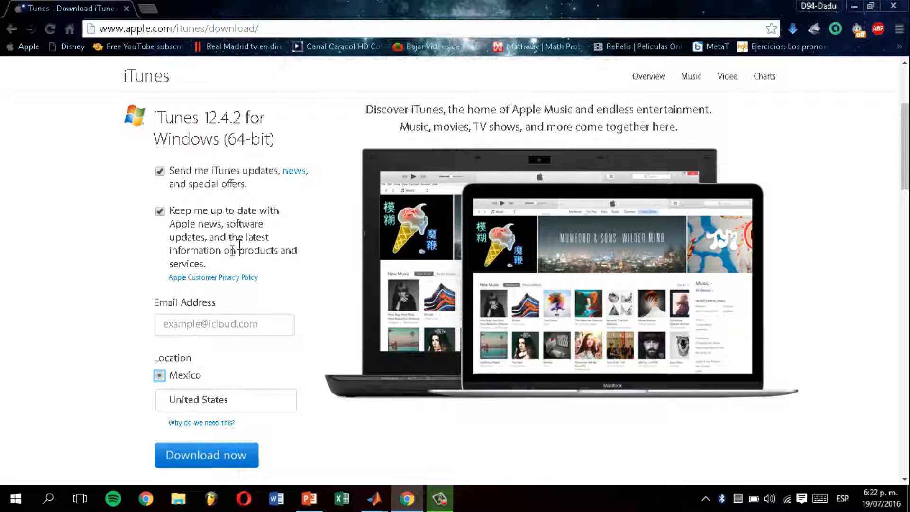
mouse_move(281, 187)
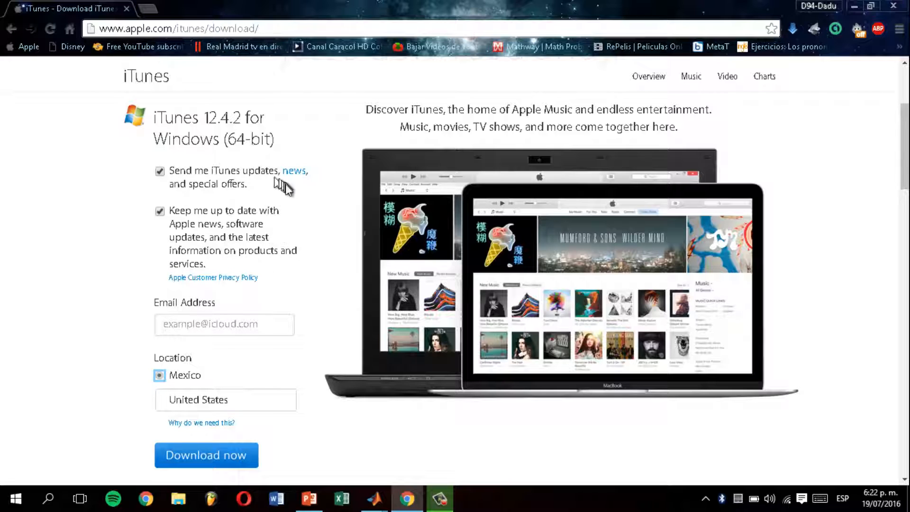
scroll("down", 3)
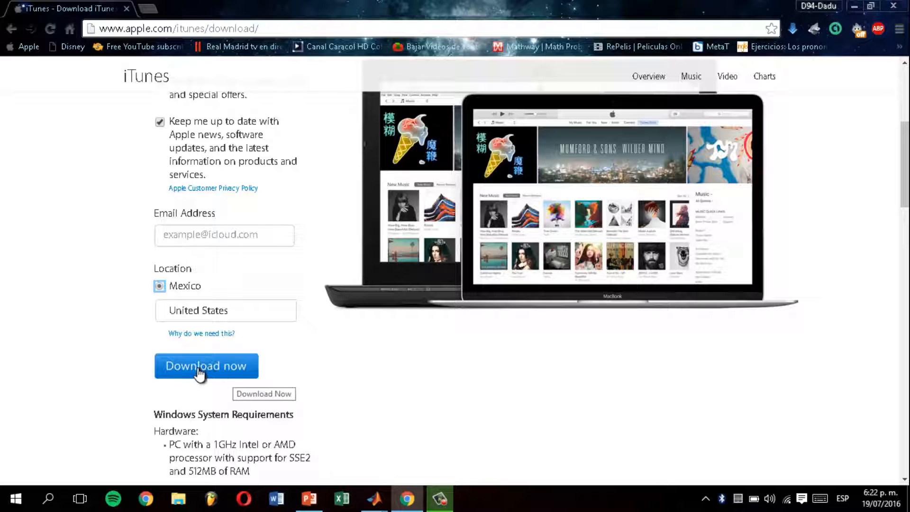
Start the iTunes installer download with Download now, then cancel it from the downloads bar (Cancelar).
left_click(206, 365)
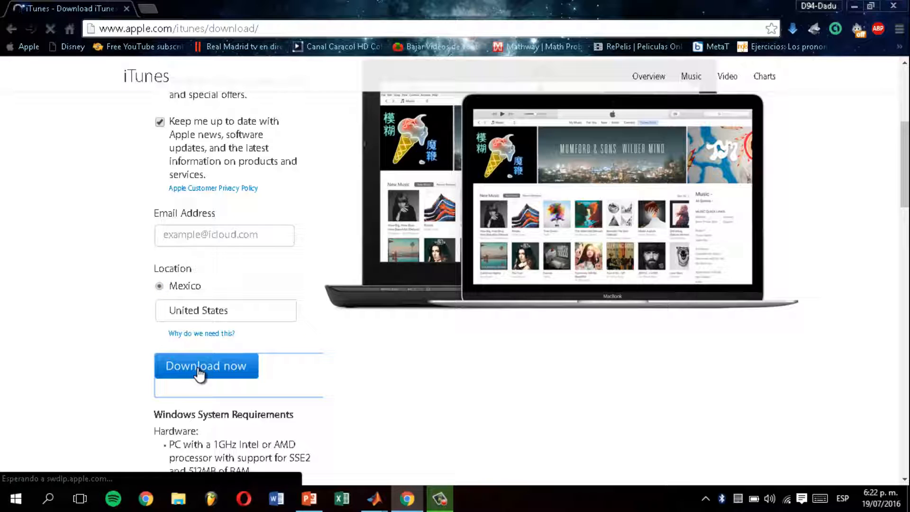
left_click(205, 366)
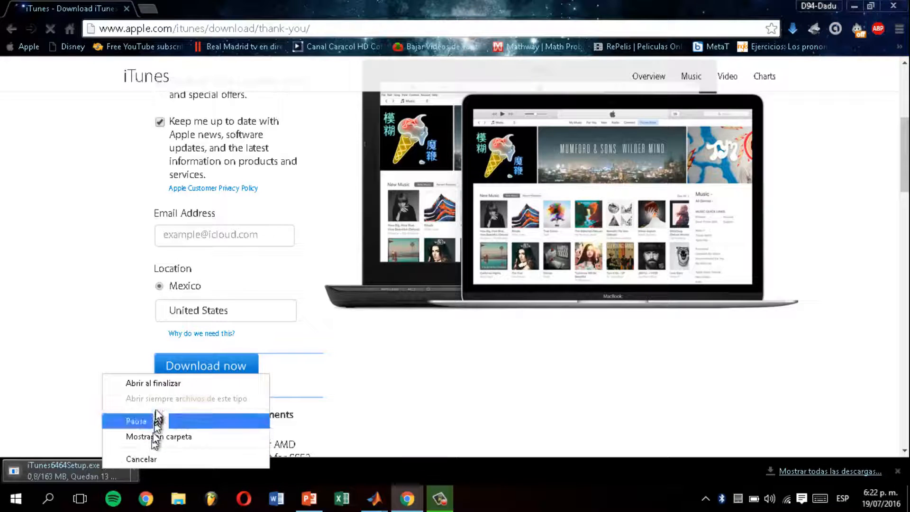
mouse_move(141, 458)
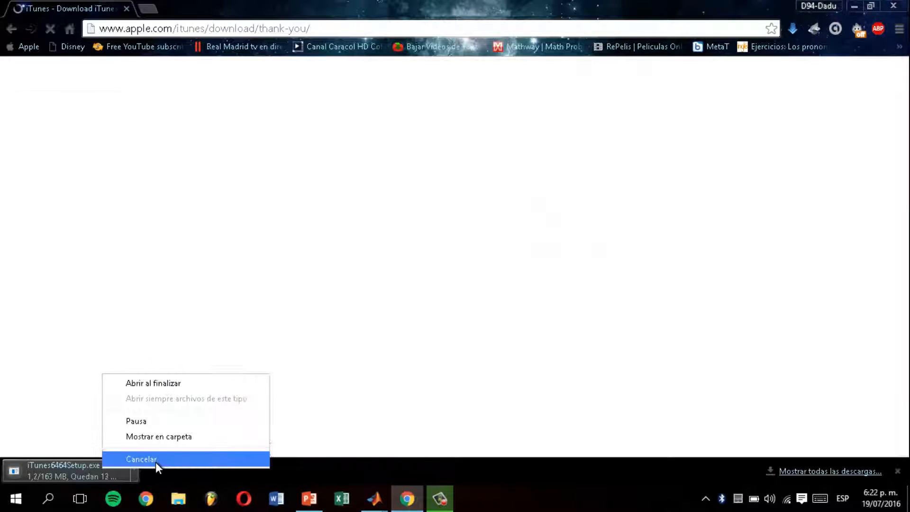
left_click(141, 458)
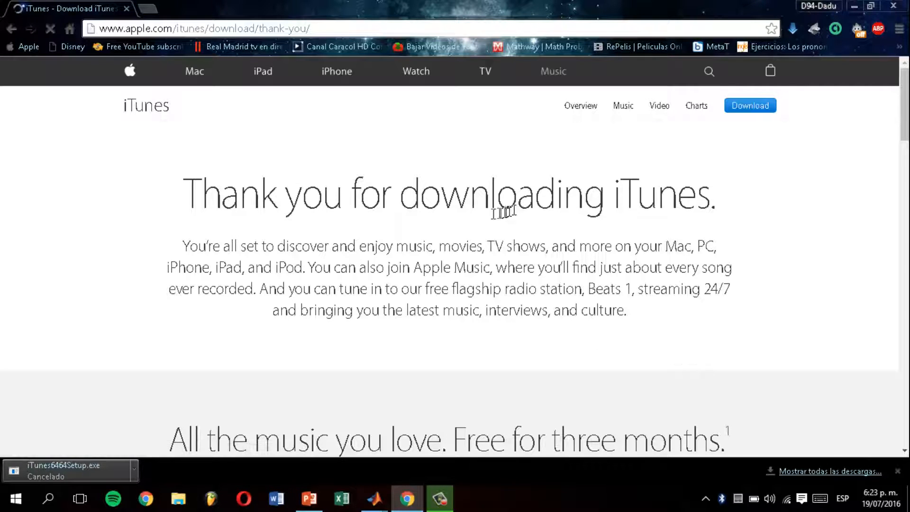
Review the Thank you for downloading iTunes page and return to the Windows desktop.
scroll("down", 3)
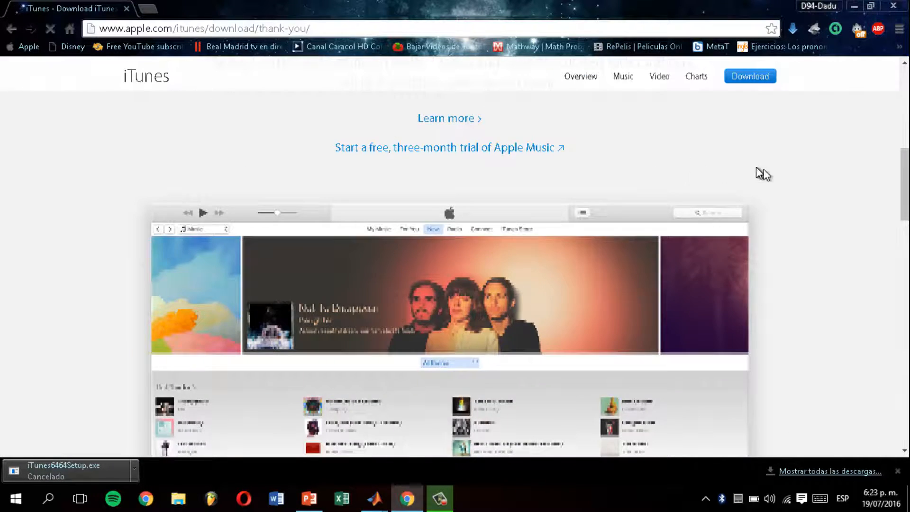
scroll("down", 3)
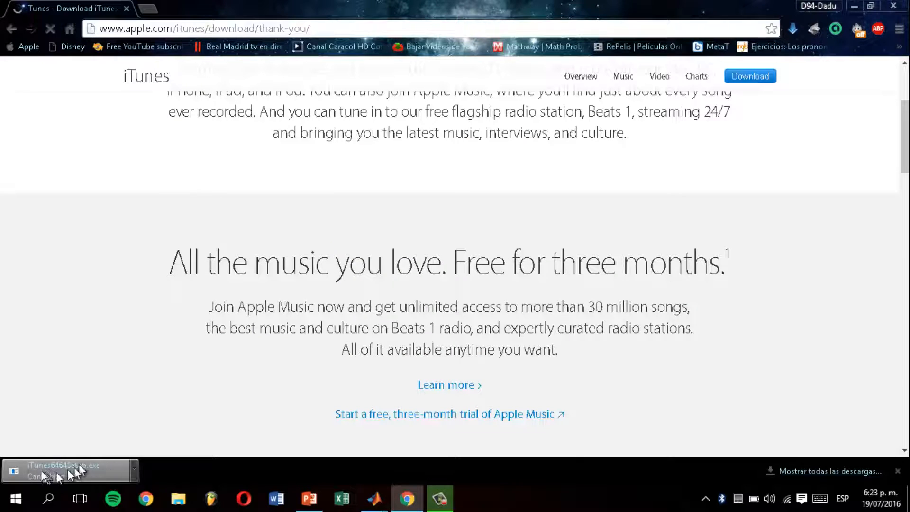
left_click(50, 476)
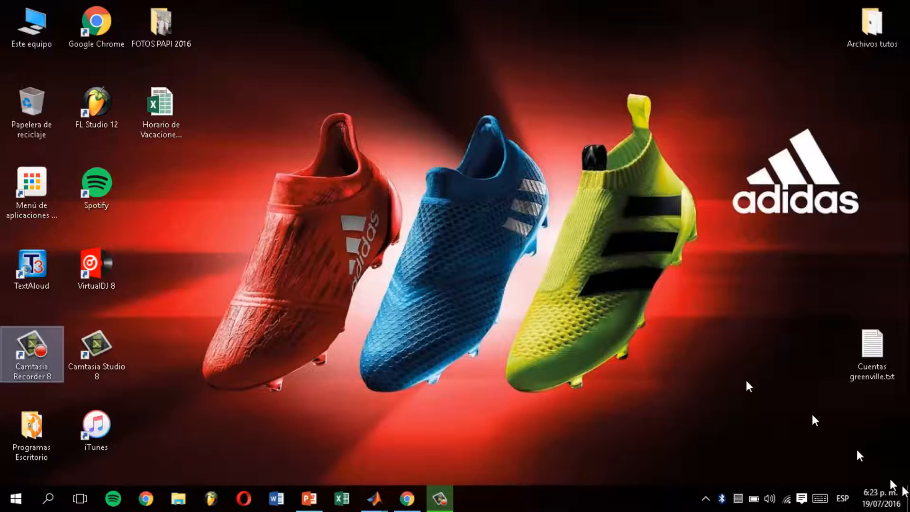
mouse_move(208, 161)
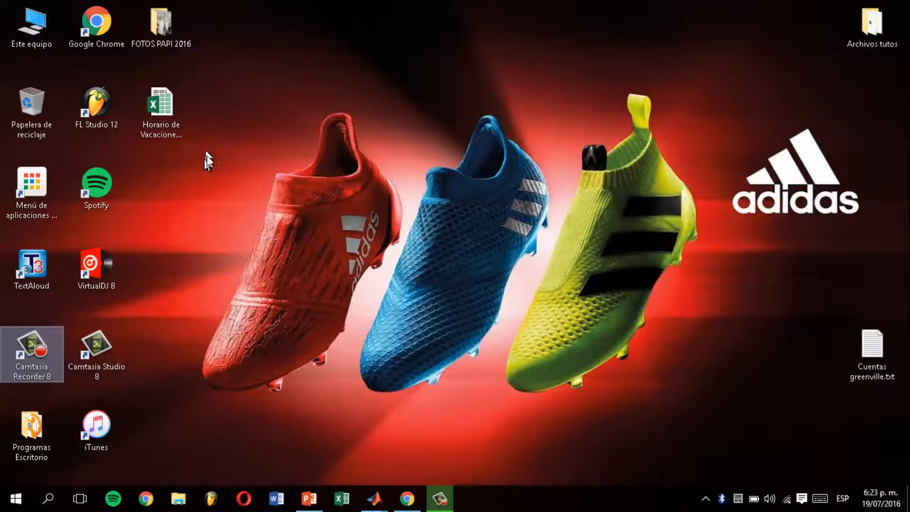